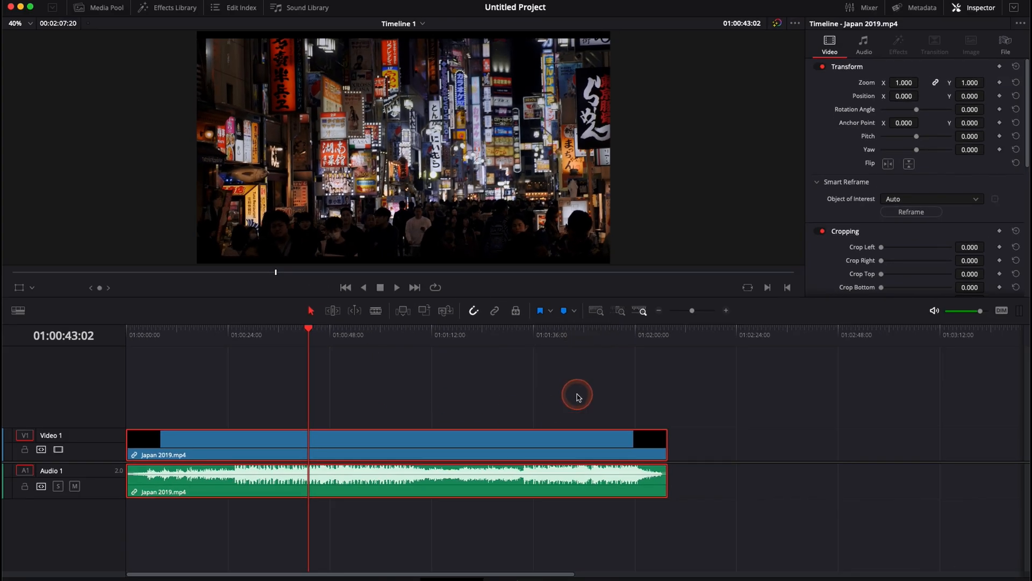
pyautogui.moveTo(158, 376)
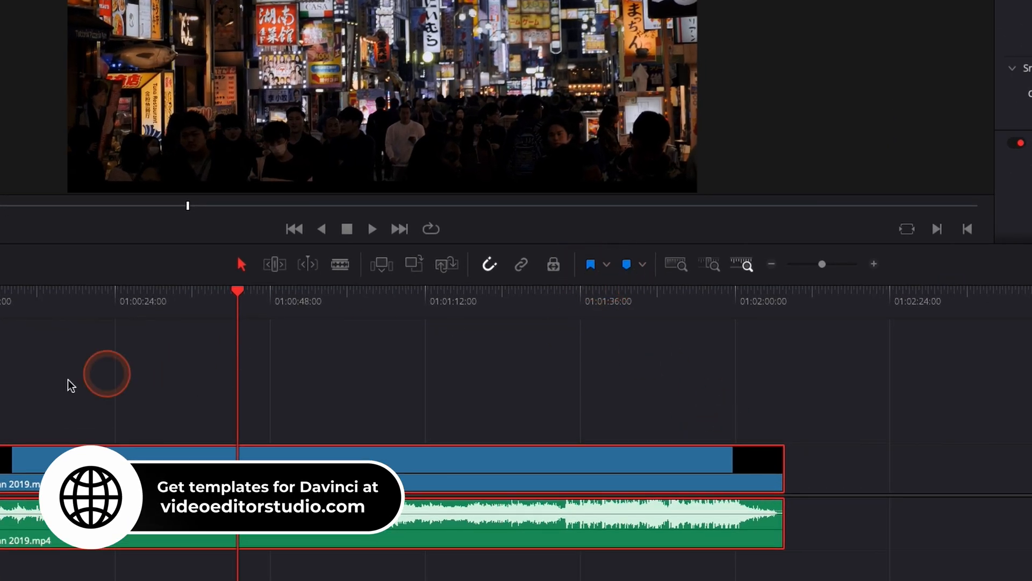
pyautogui.moveTo(620, 290)
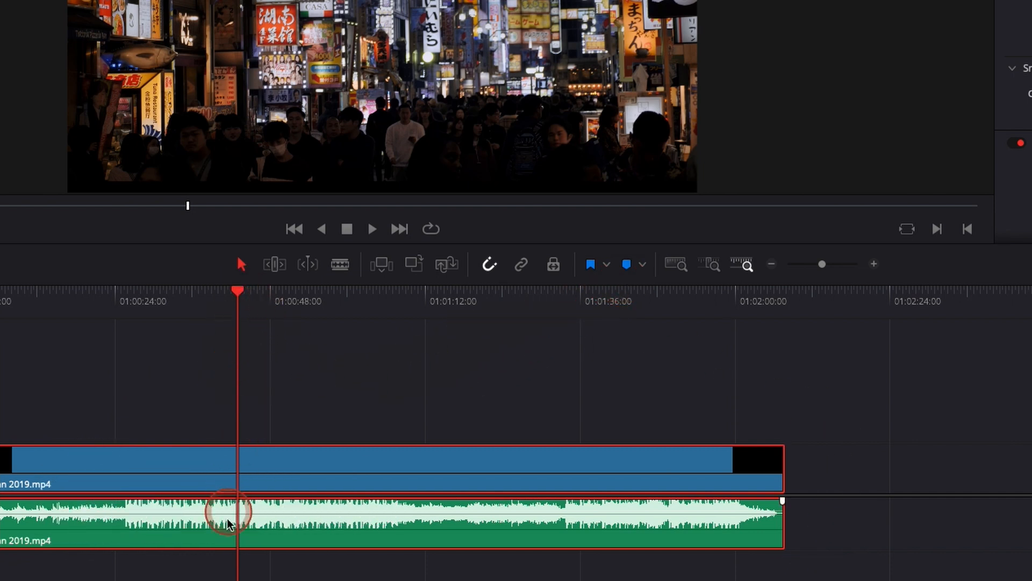
pyautogui.moveTo(342, 471)
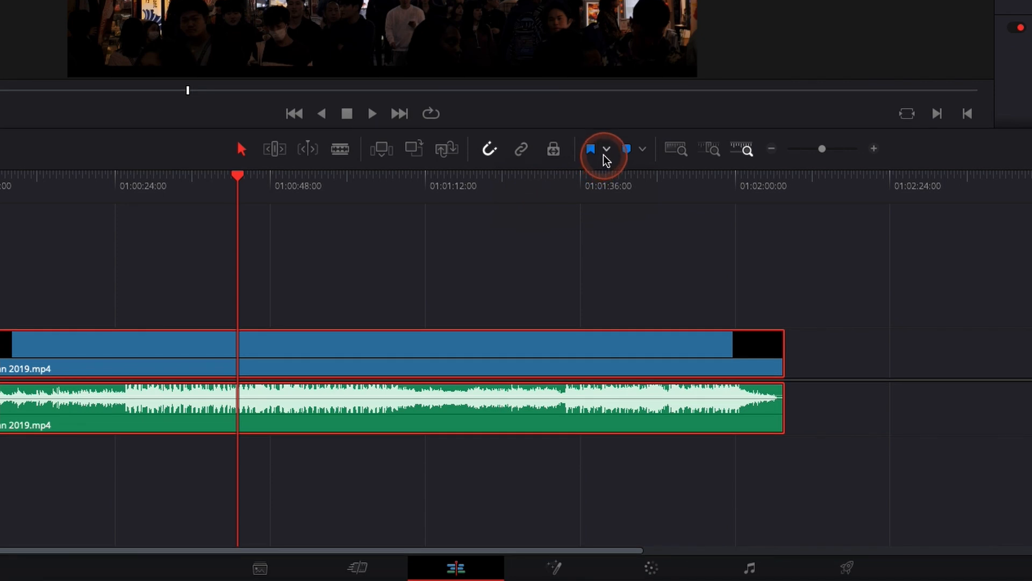
# Step: Flag the Japan 2019 clip orange with the note 'hvsjzgdvzkbdz'
pyautogui.click(642, 149)
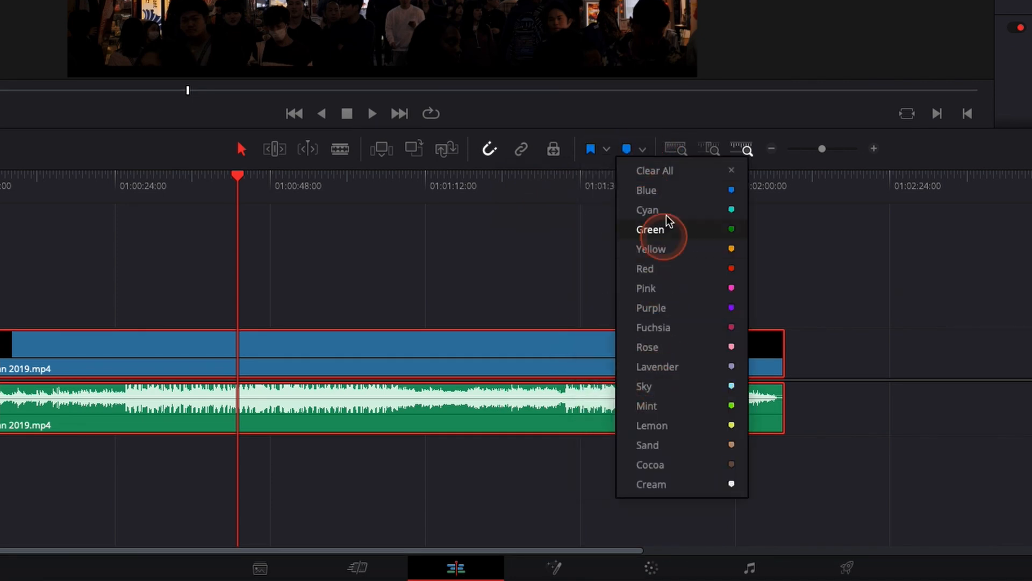
pyautogui.click(589, 149)
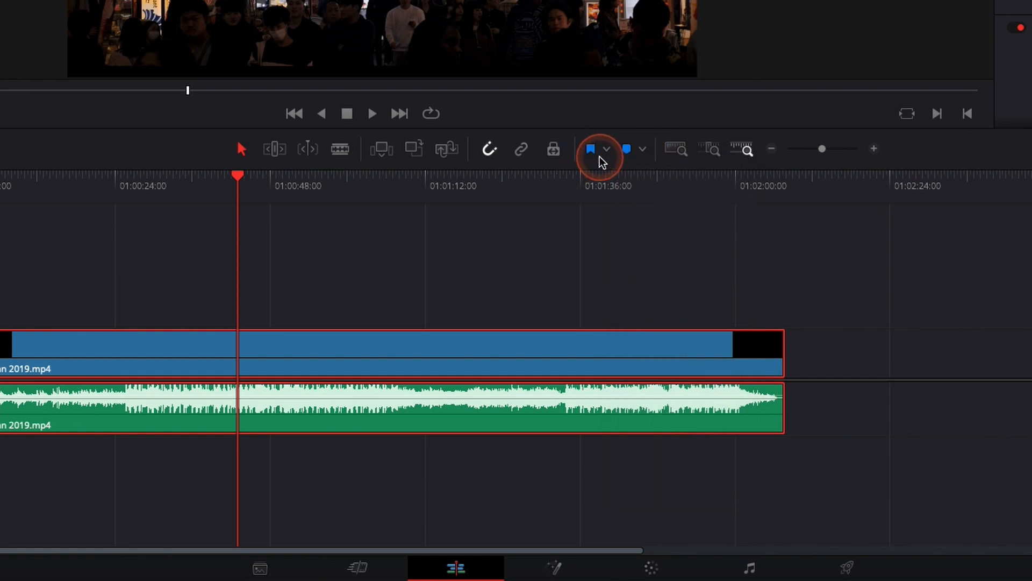
pyautogui.moveTo(590, 150)
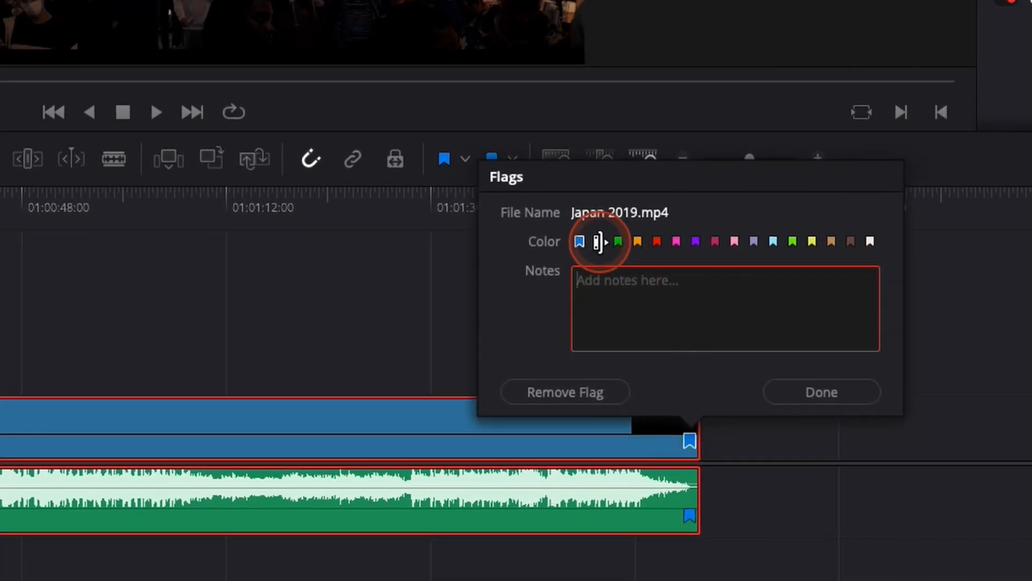
pyautogui.click(636, 241)
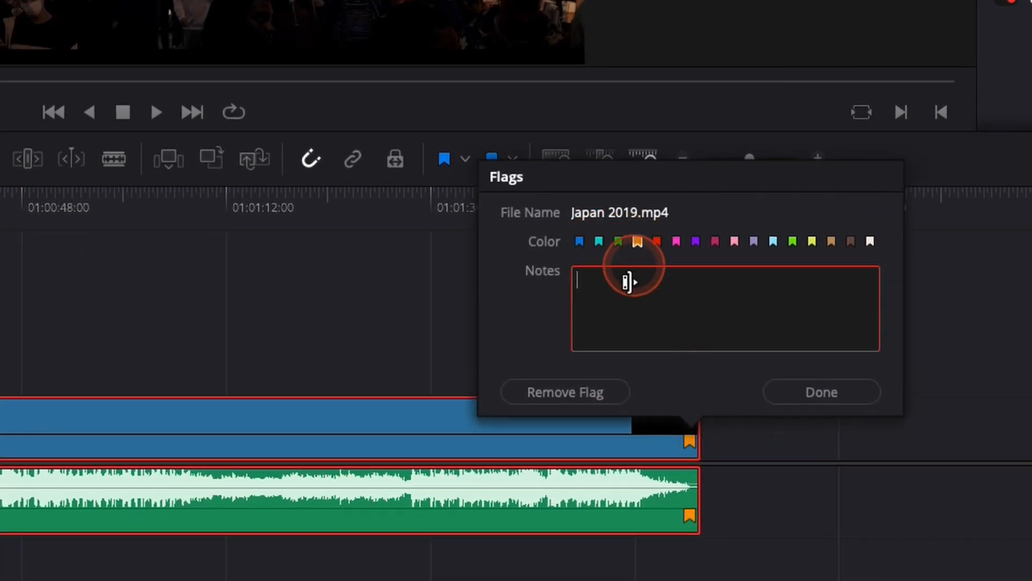
pyautogui.write('hvsjzgdvzkbdz')
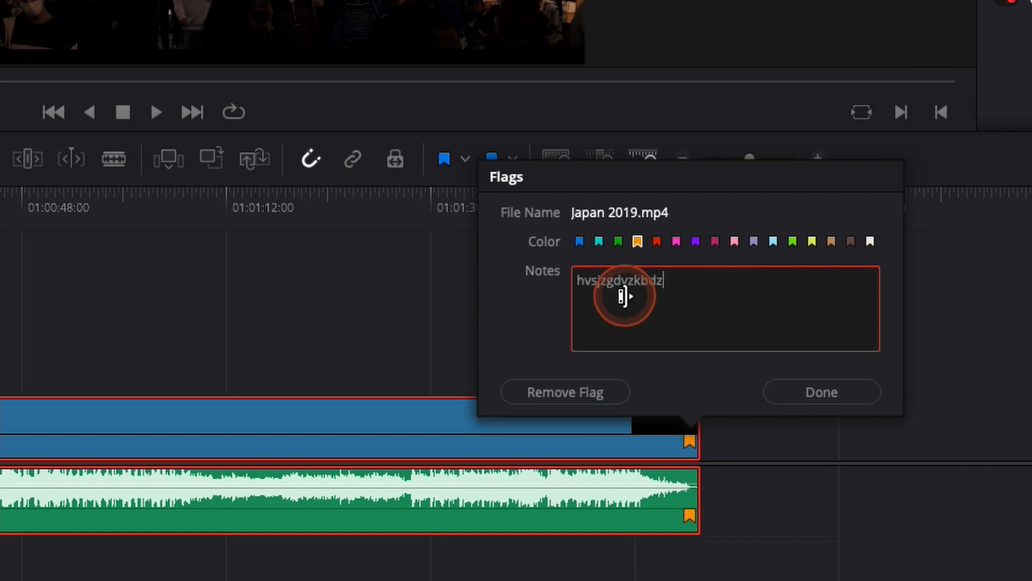
pyautogui.click(821, 392)
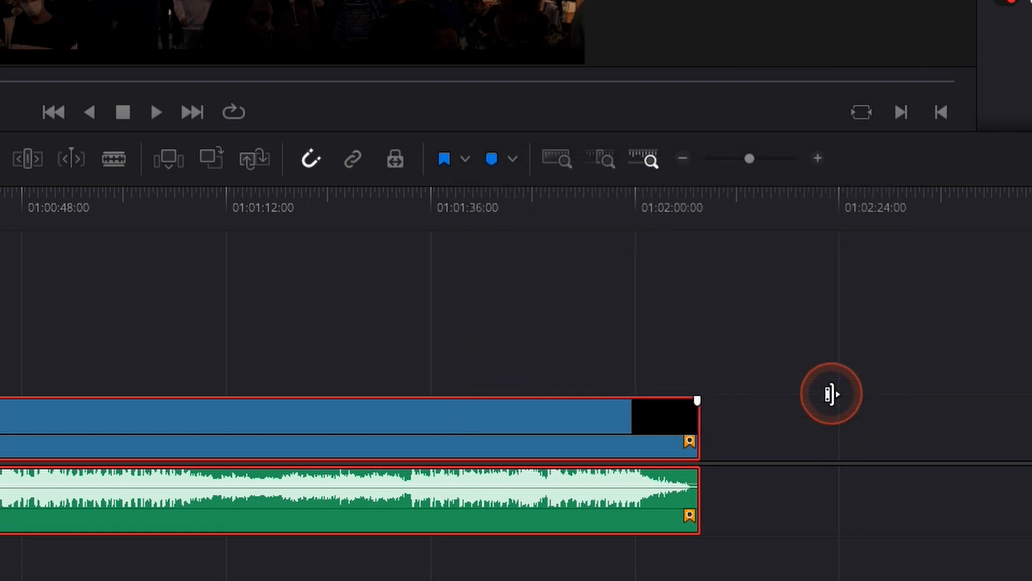
pyautogui.moveTo(742, 374)
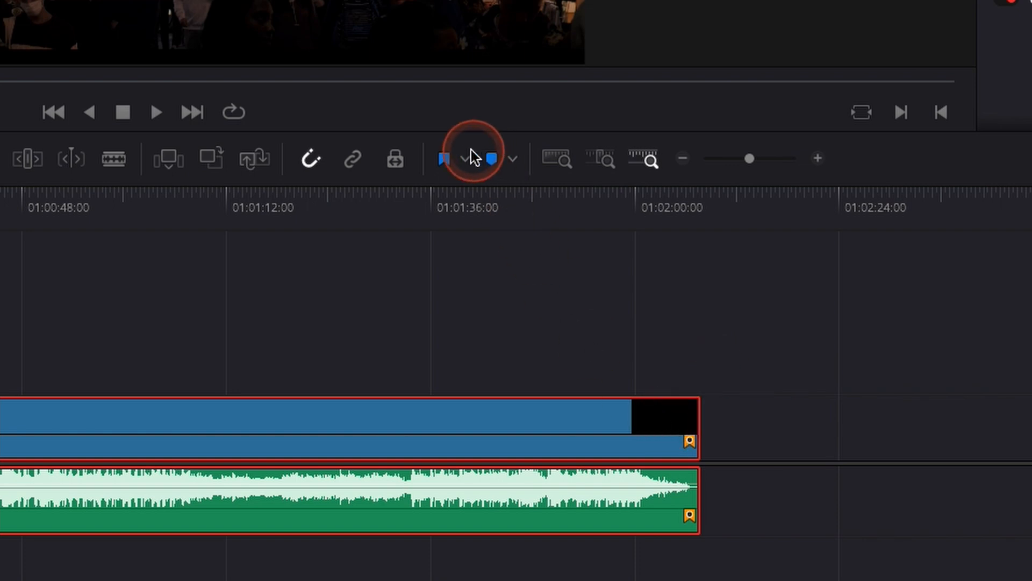
# Step: Add a purple flag noted 'sgdizhdkhklzl' to Japan 2019, then deselect the clip
pyautogui.click(510, 158)
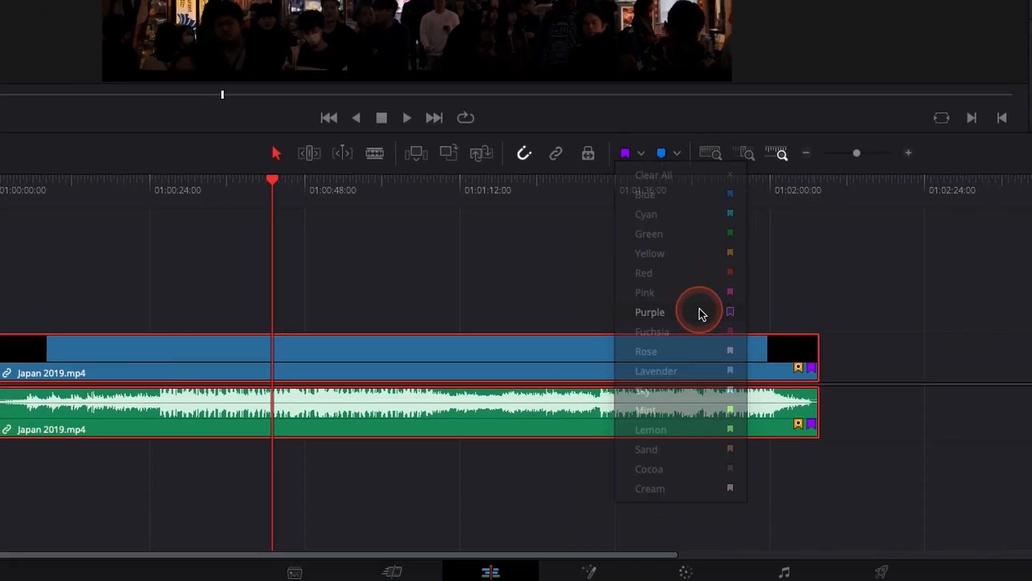
pyautogui.click(650, 312)
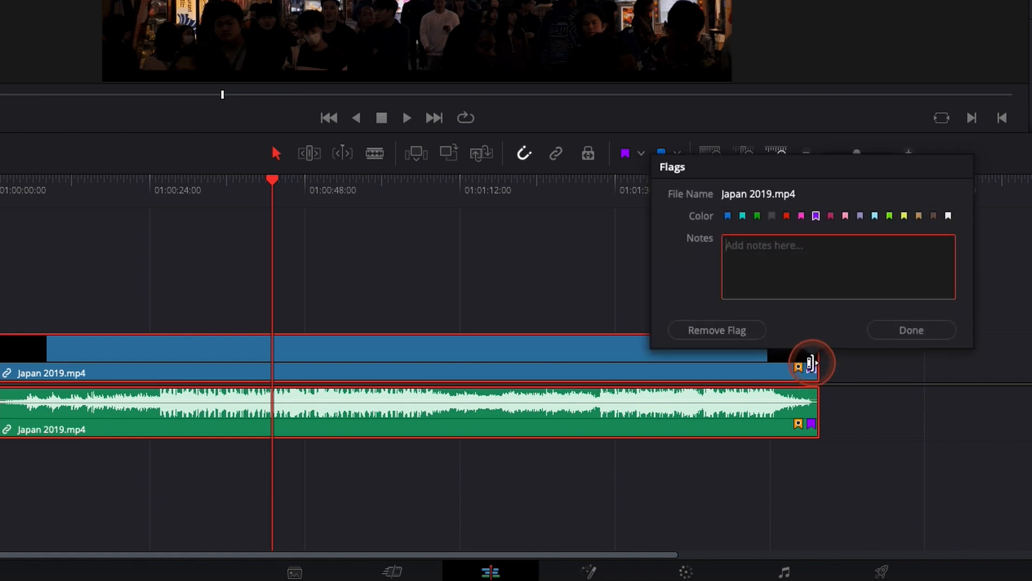
pyautogui.write('sgdizhdkhklzl')
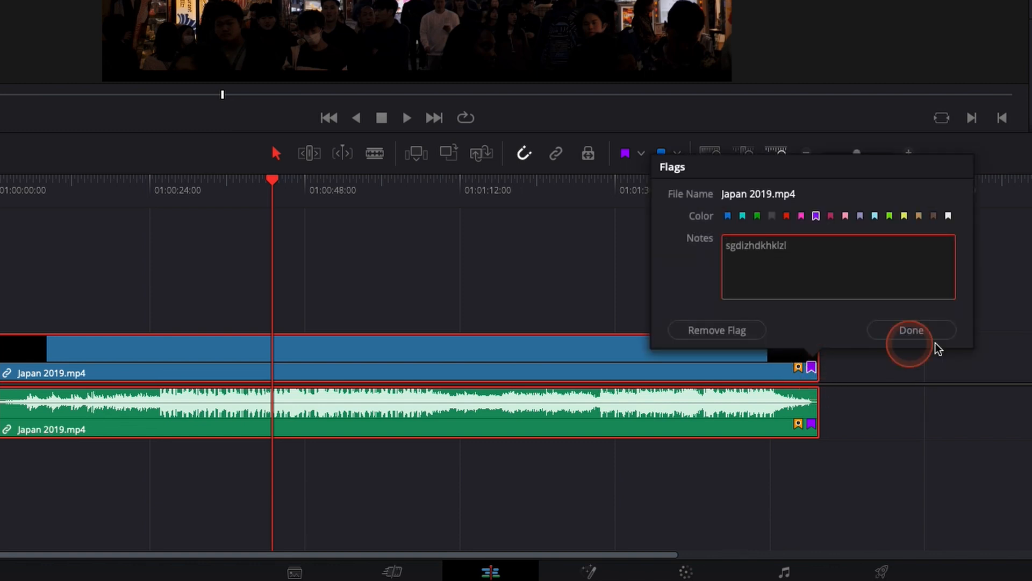
pyautogui.click(911, 330)
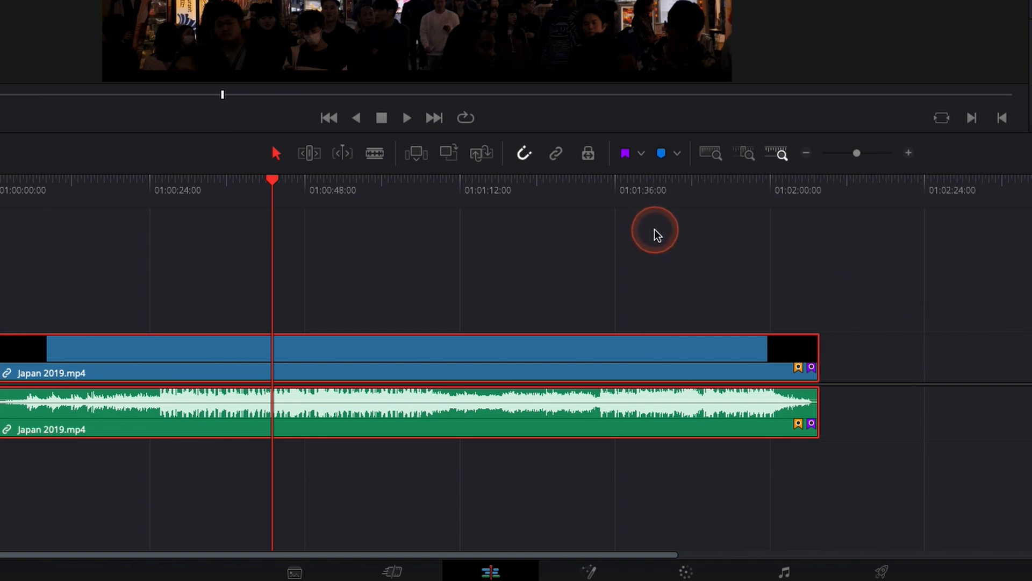
pyautogui.click(166, 437)
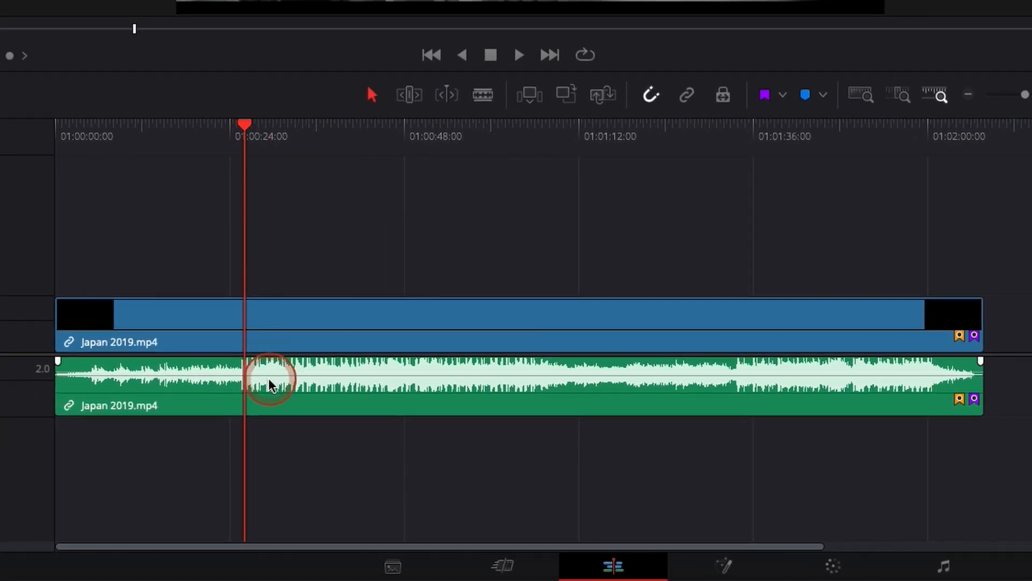
# Step: Place a red marker noted 'bkefdkebnkebnk' on the Japan 2019 audio around 26 seconds
pyautogui.click(250, 385)
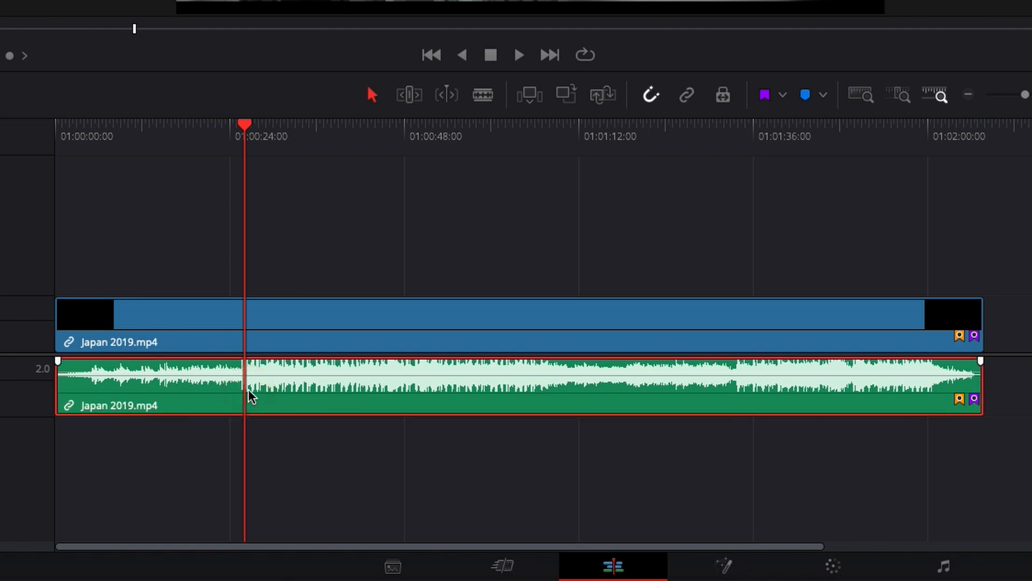
pyautogui.click(804, 95)
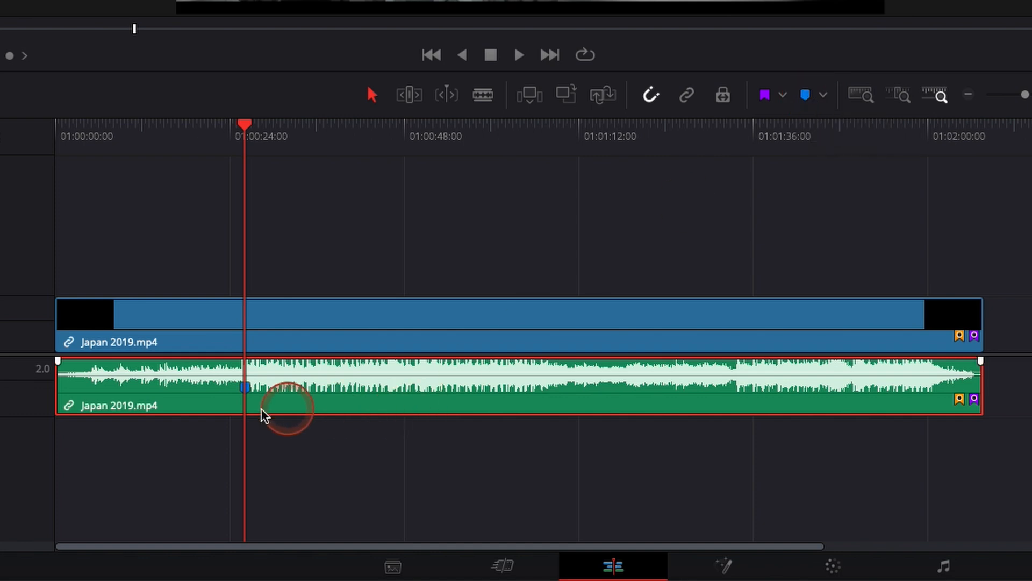
pyautogui.moveTo(246, 387)
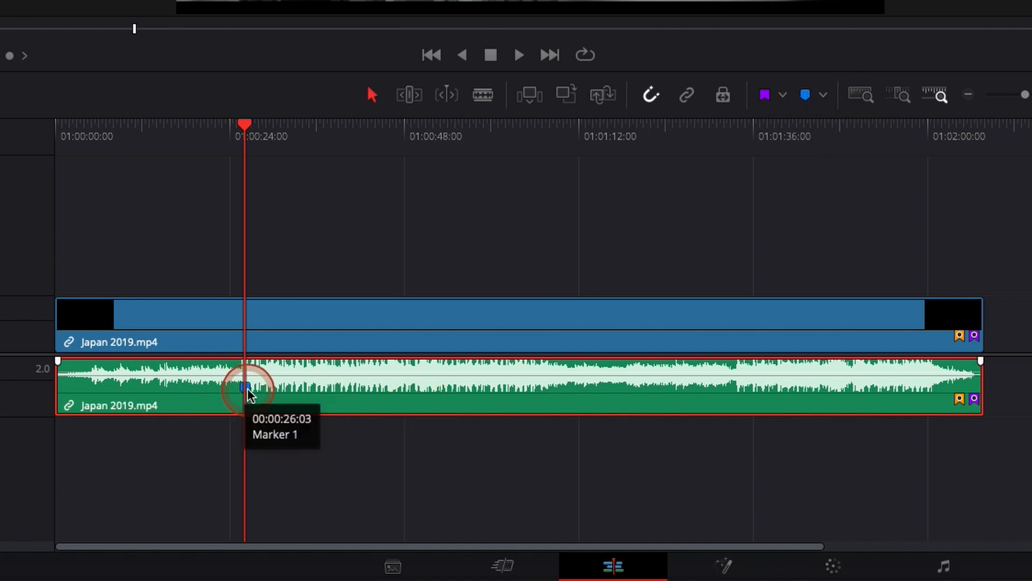
pyautogui.doubleClick(245, 385)
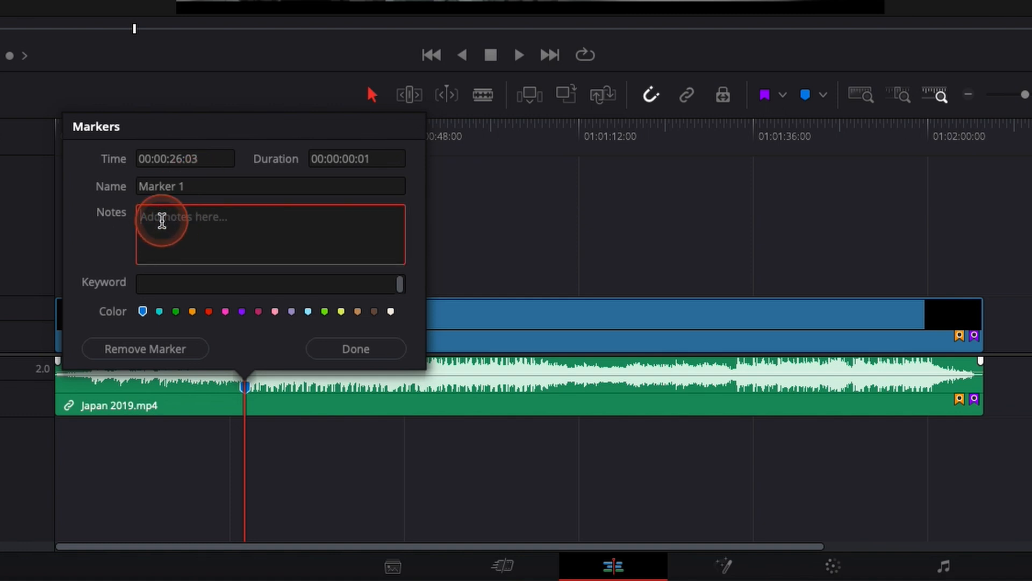
pyautogui.write('bkefdkebnkebnk')
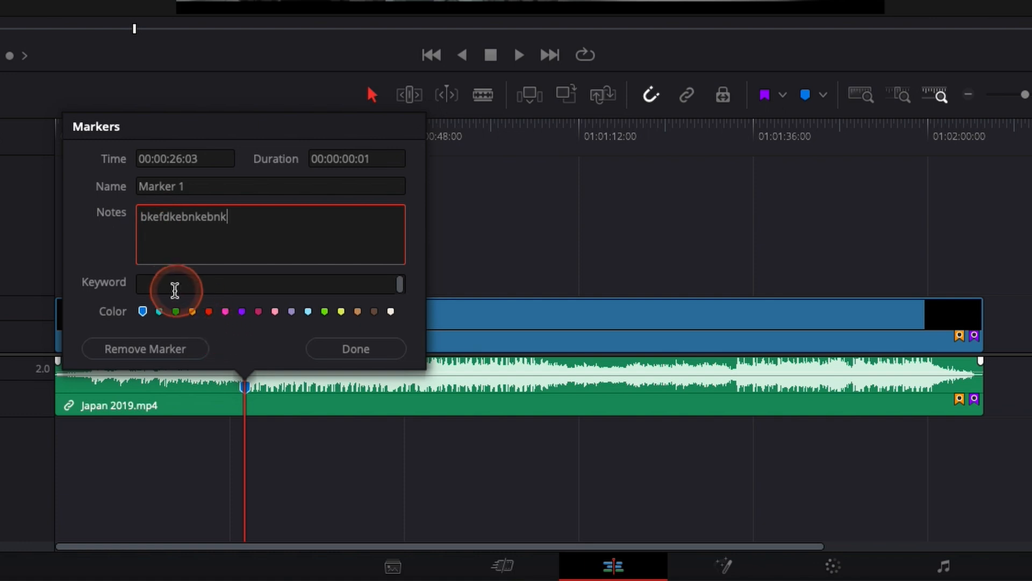
pyautogui.click(209, 311)
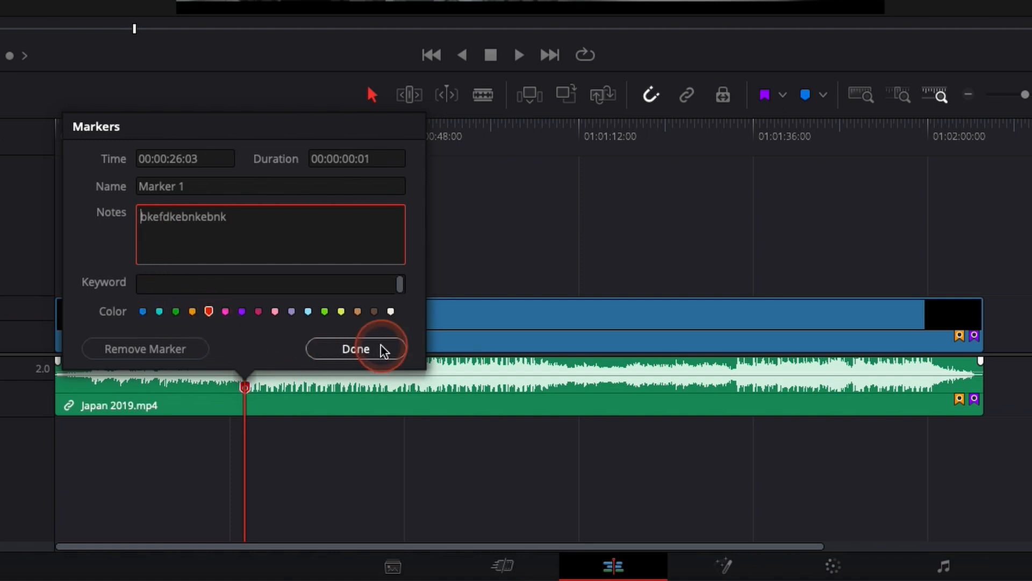
pyautogui.click(354, 348)
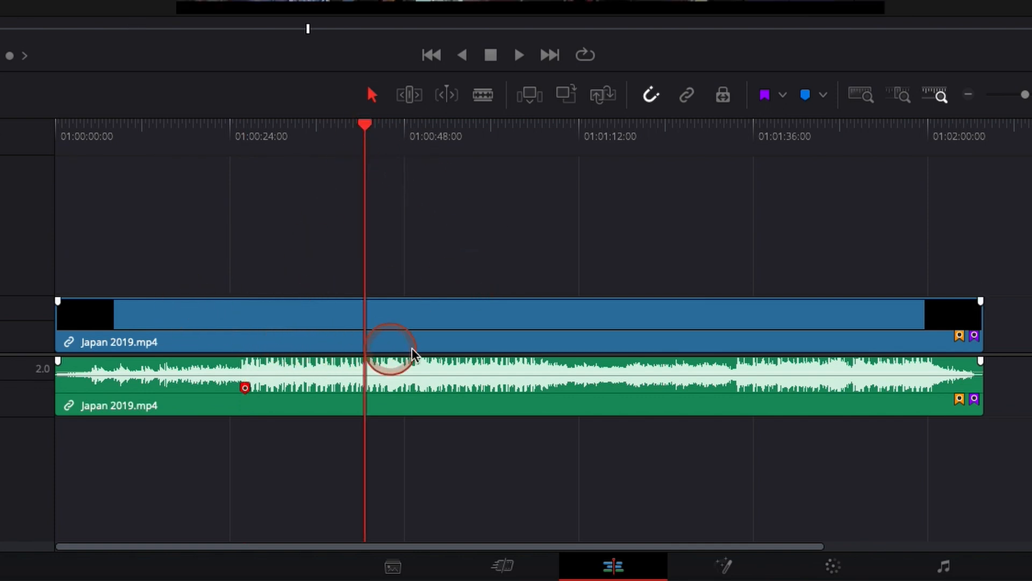
# Step: Add a blue marker on the Japan 2019 video track around 42 seconds in
pyautogui.click(369, 316)
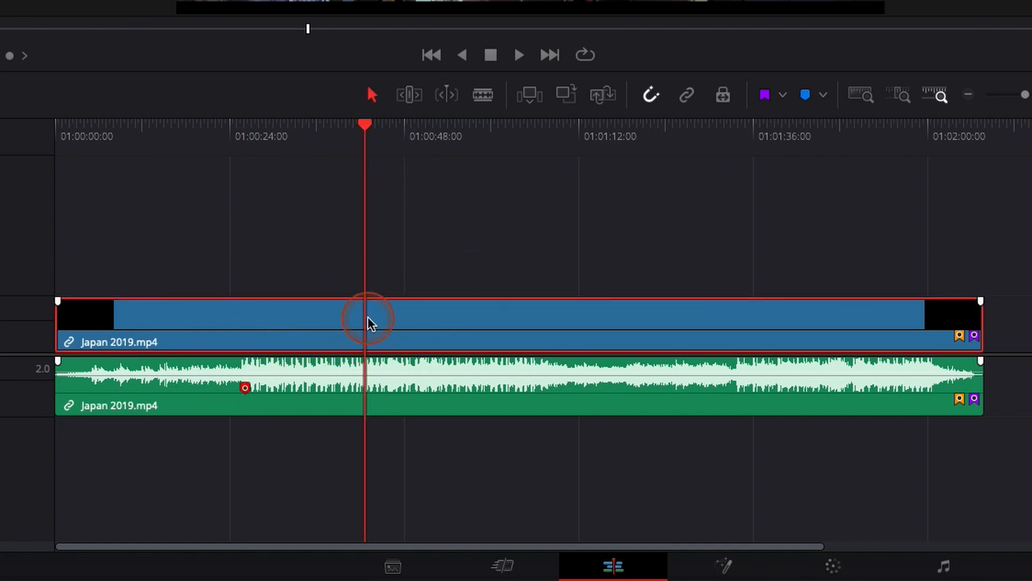
pyautogui.moveTo(377, 339)
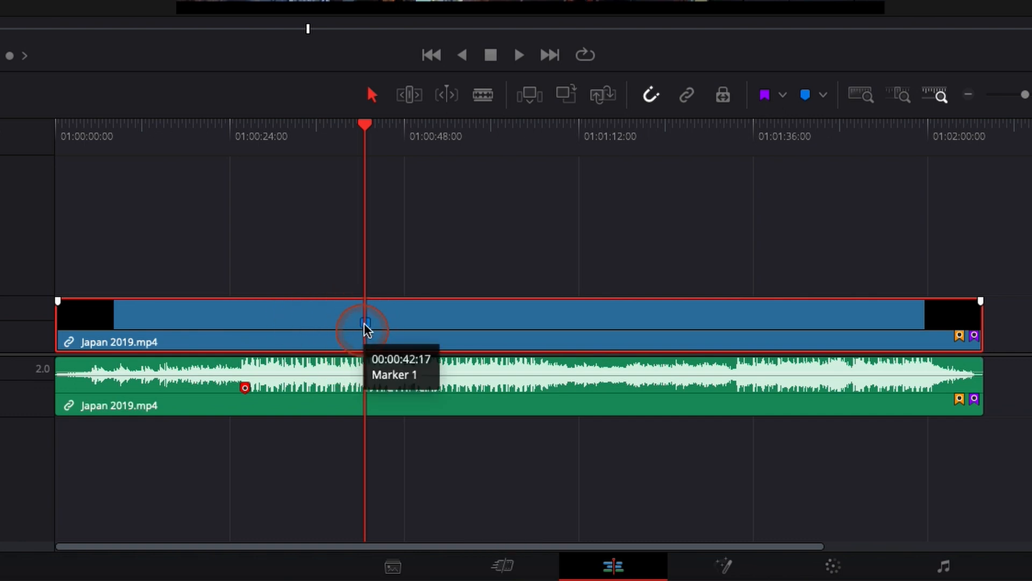
pyautogui.doubleClick(364, 323)
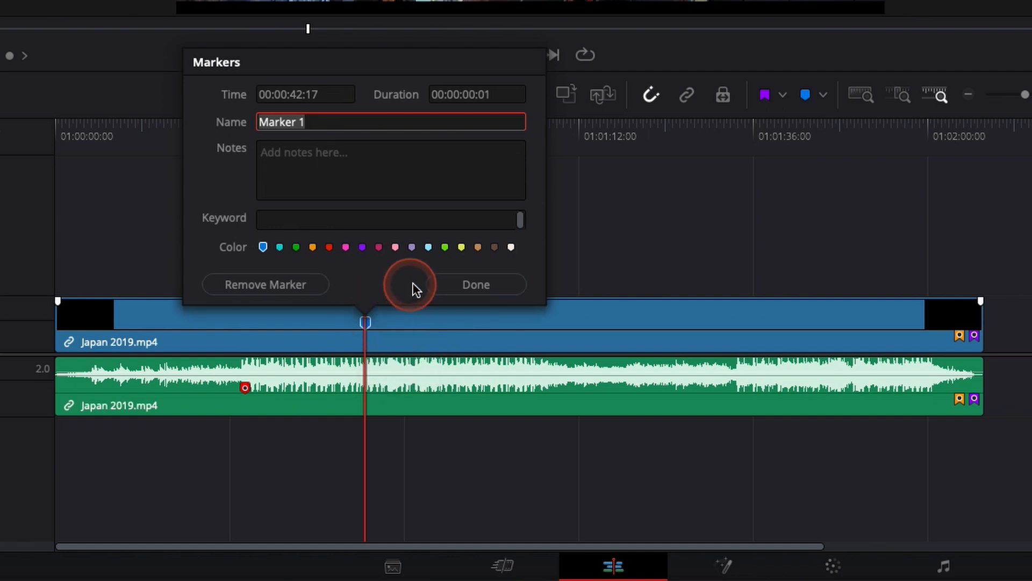
pyautogui.click(475, 284)
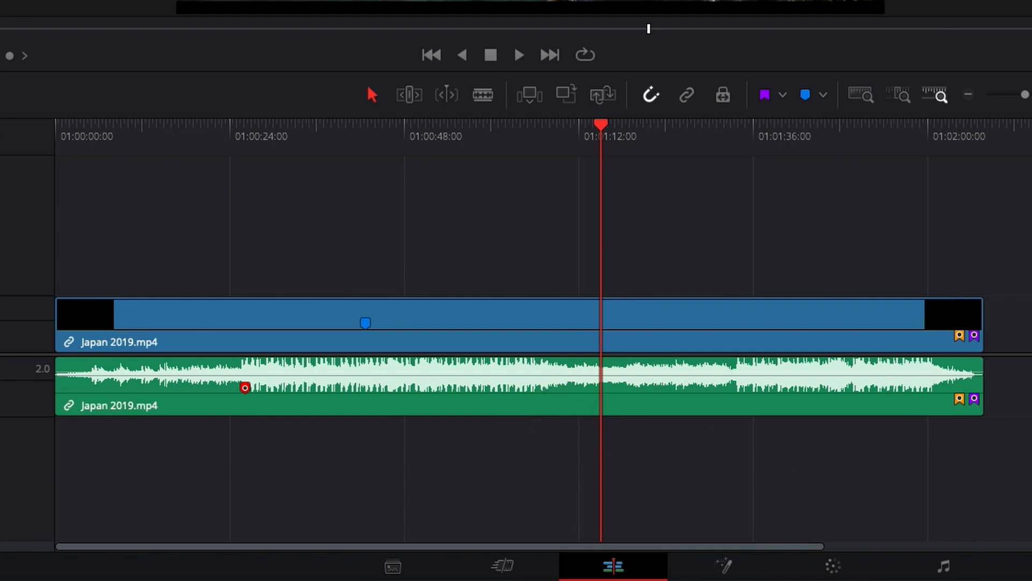
# Step: Press M with nothing selected to drop a blue timeline marker near 01:01:12
pyautogui.press('m')
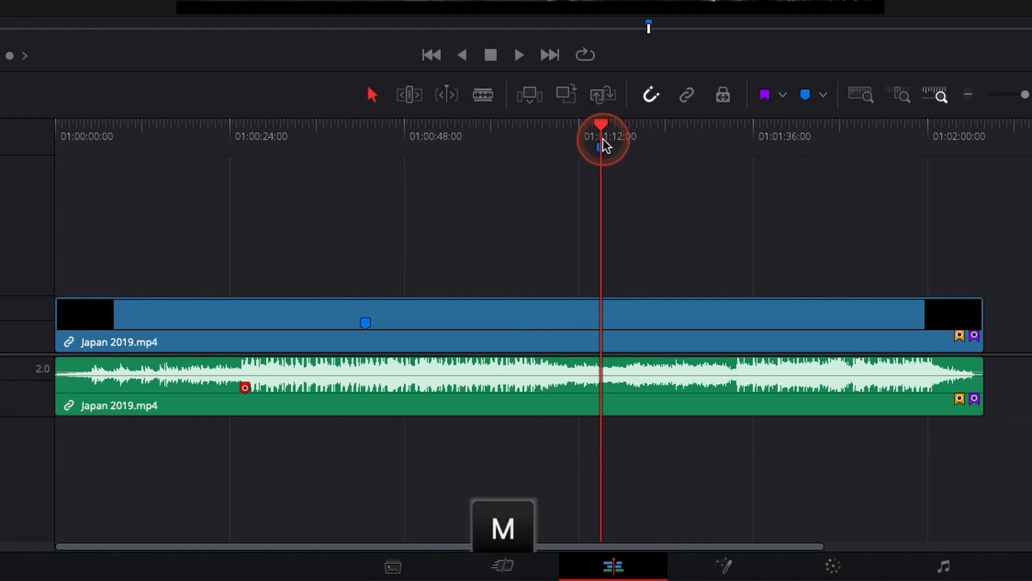
pyautogui.moveTo(563, 174)
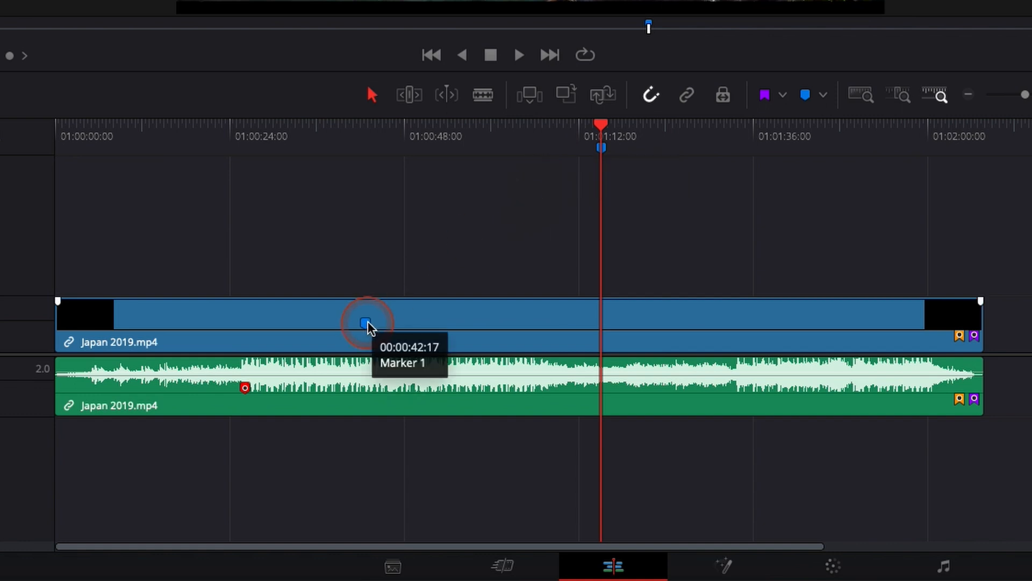
pyautogui.moveTo(284, 395)
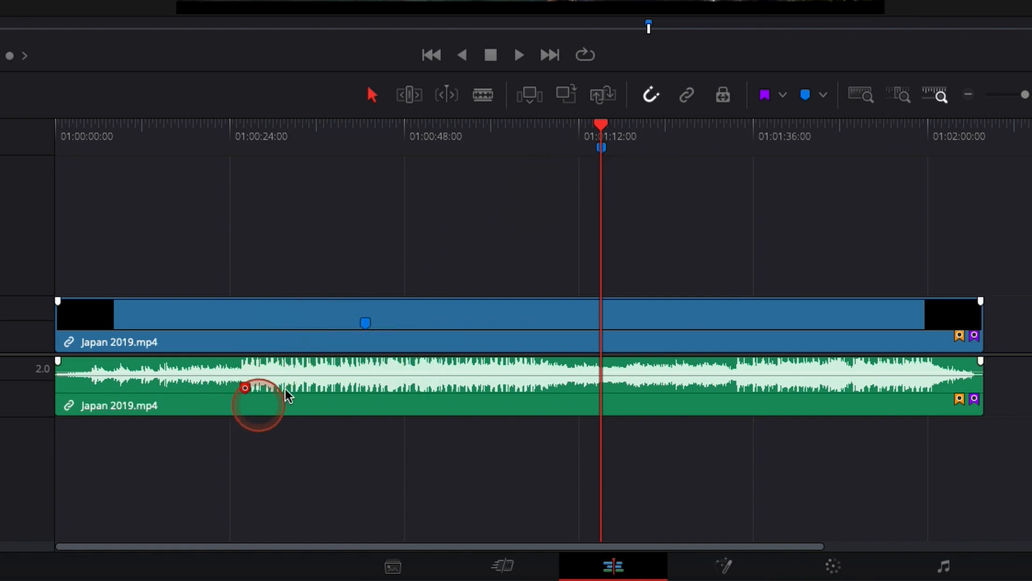
pyautogui.moveTo(619, 355)
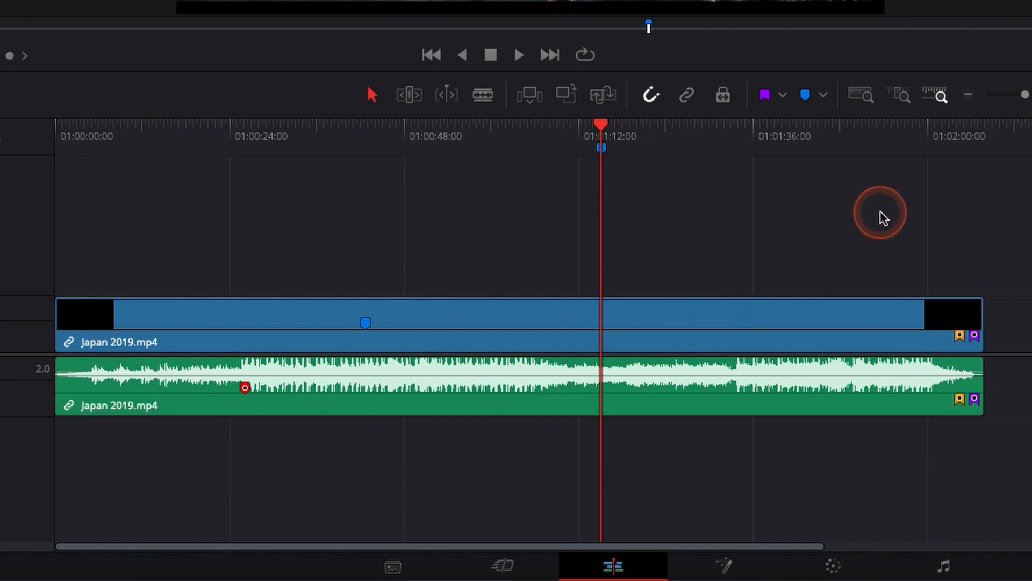
pyautogui.moveTo(92, 152)
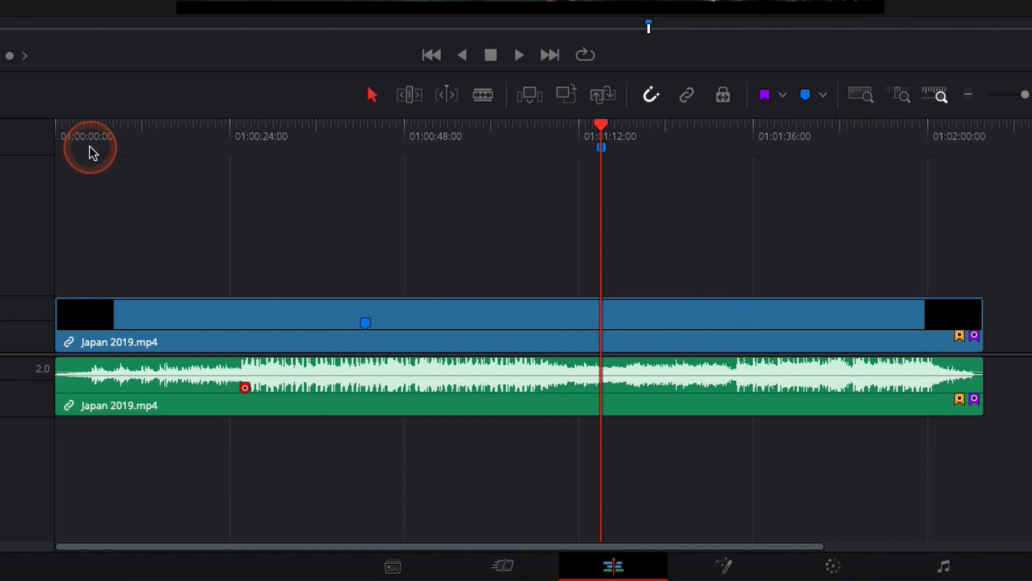
pyautogui.moveTo(601, 153)
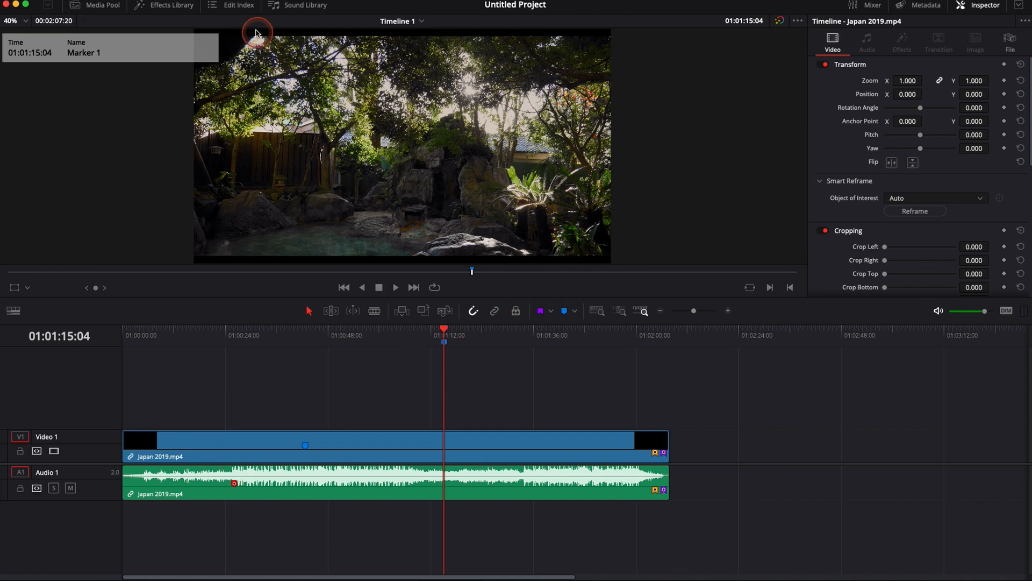
# Step: Show the Edit Index, scroll to the flag Color and Notes columns, and select the second entry
pyautogui.click(235, 5)
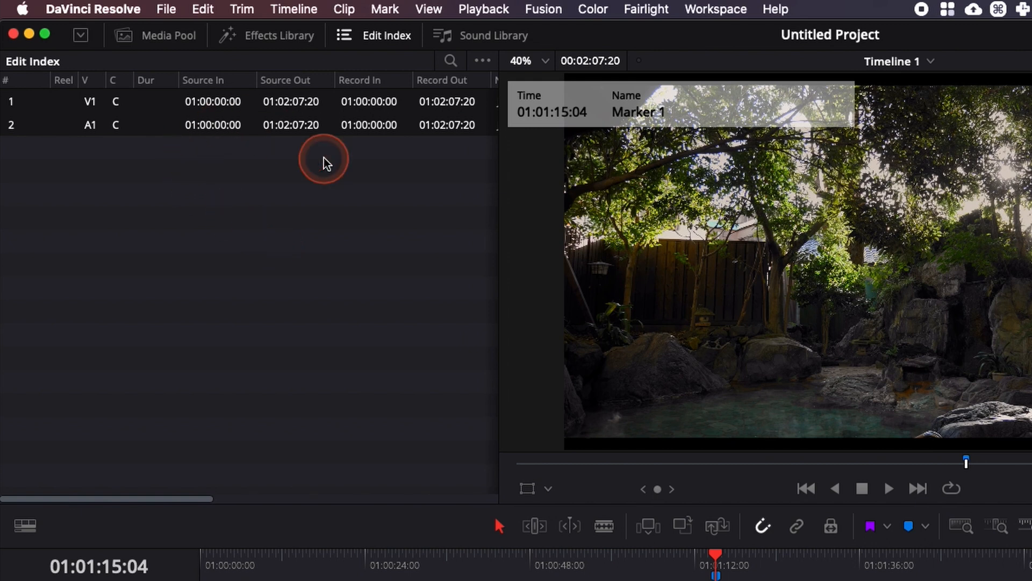
pyautogui.hscroll(3)
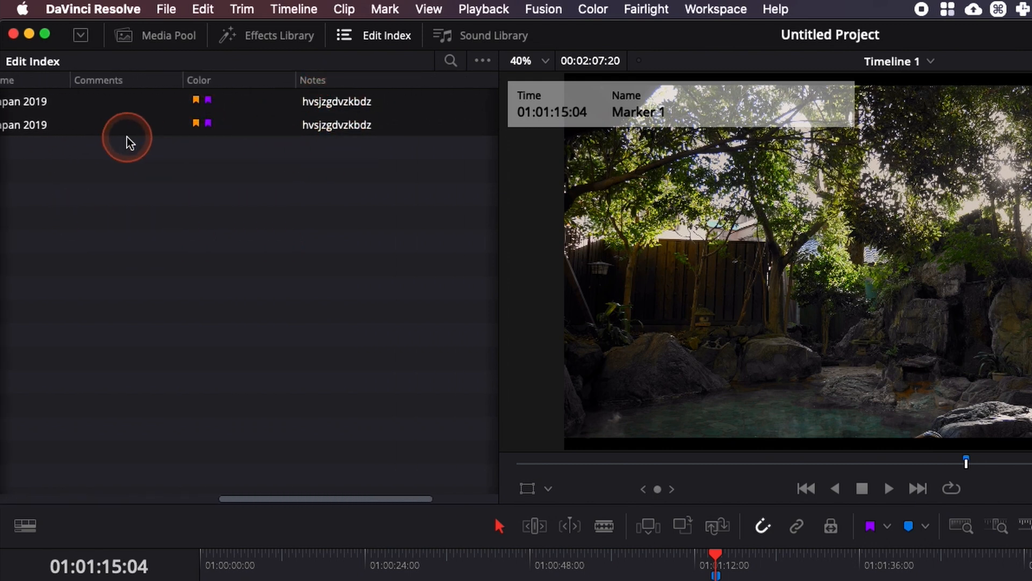
pyautogui.click(481, 60)
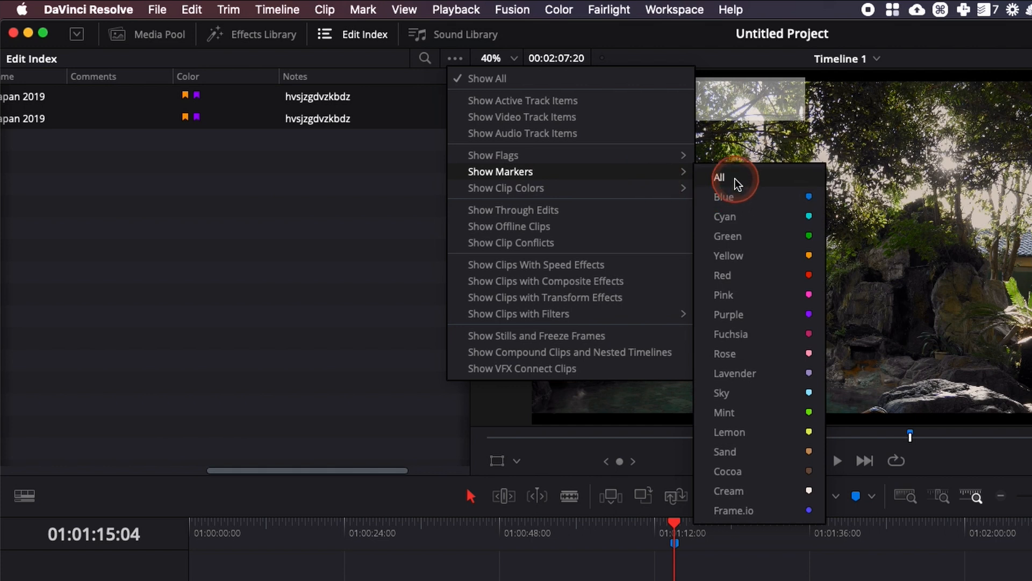
# Step: Filter the Edit Index from all markers down to the two blue Marker 1 entries
pyautogui.click(719, 177)
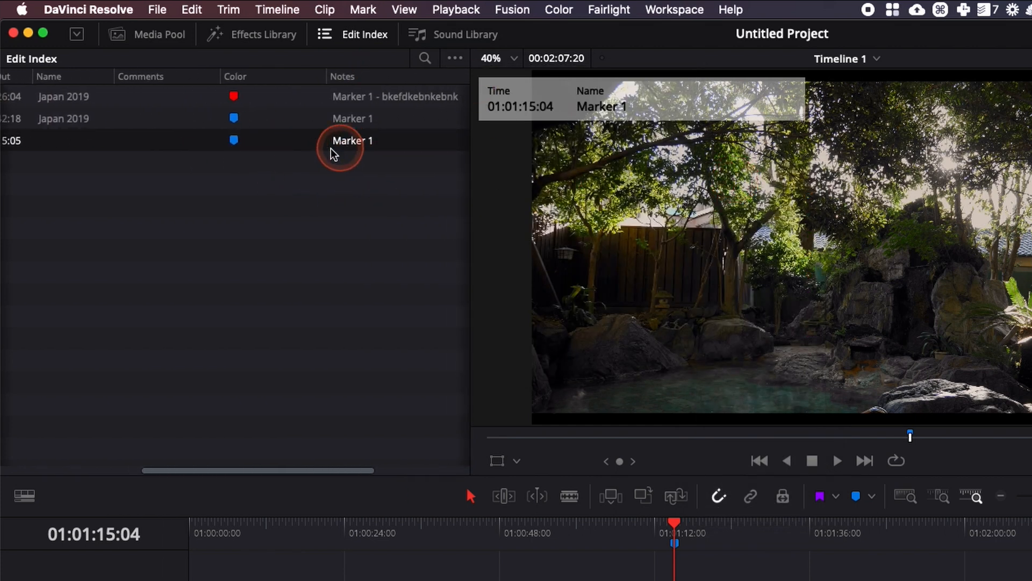
pyautogui.click(454, 58)
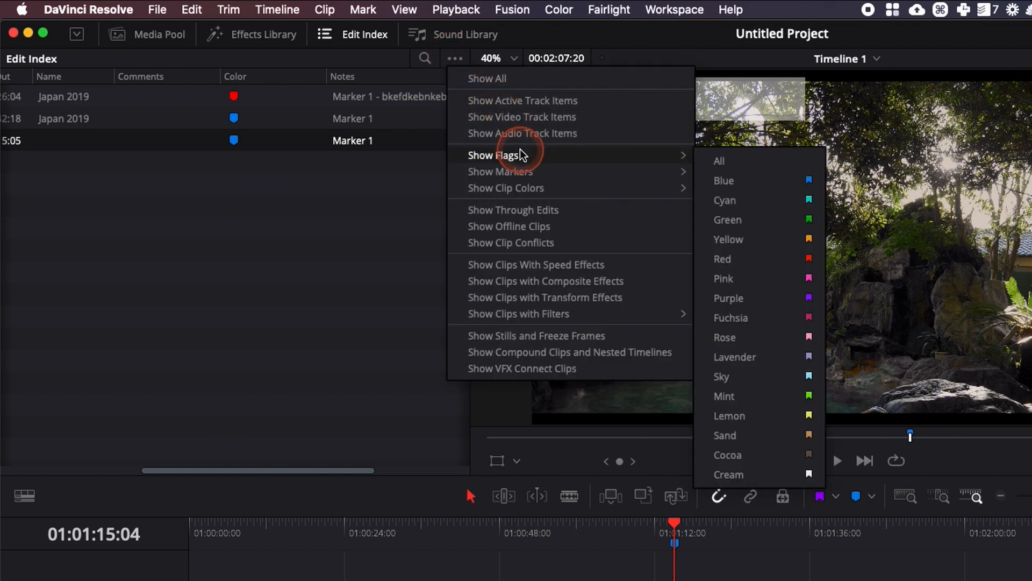
pyautogui.moveTo(500, 172)
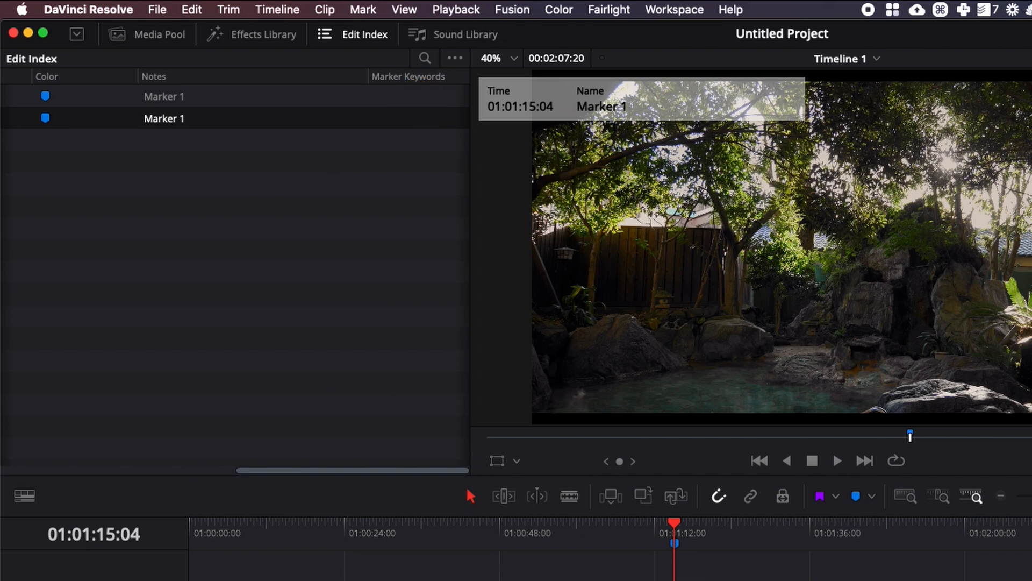
pyautogui.click(973, 7)
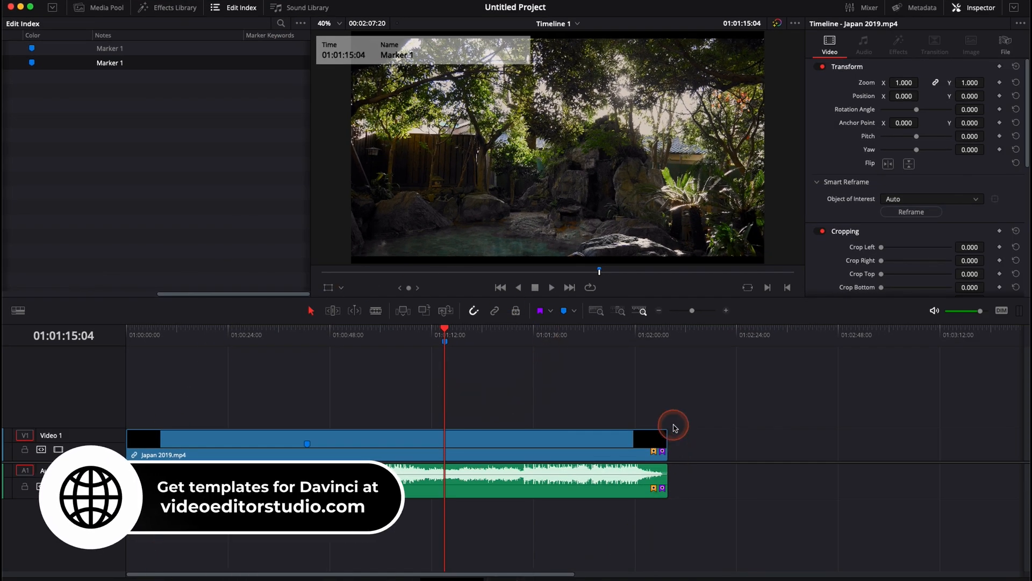
pyautogui.moveTo(545, 405)
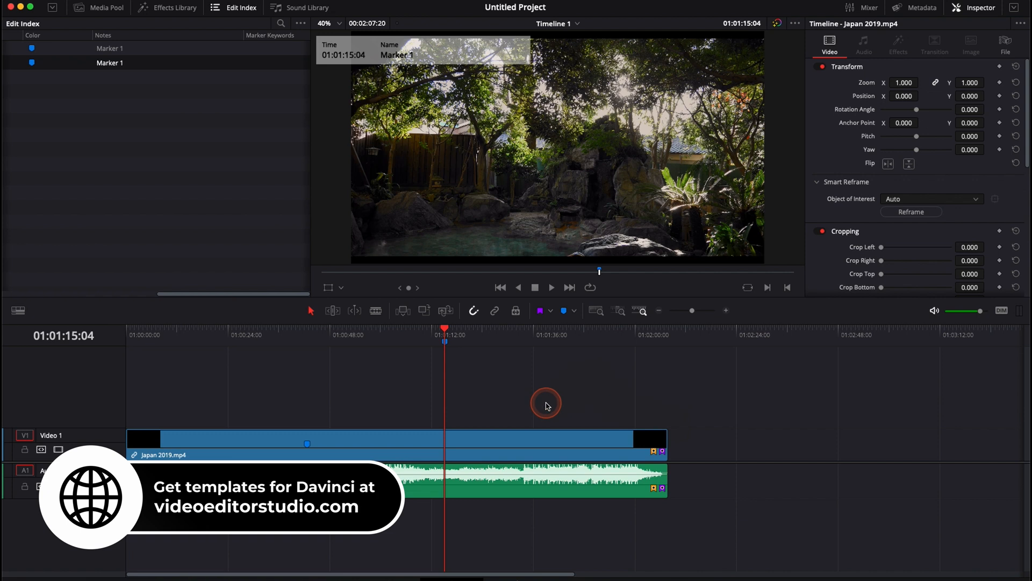